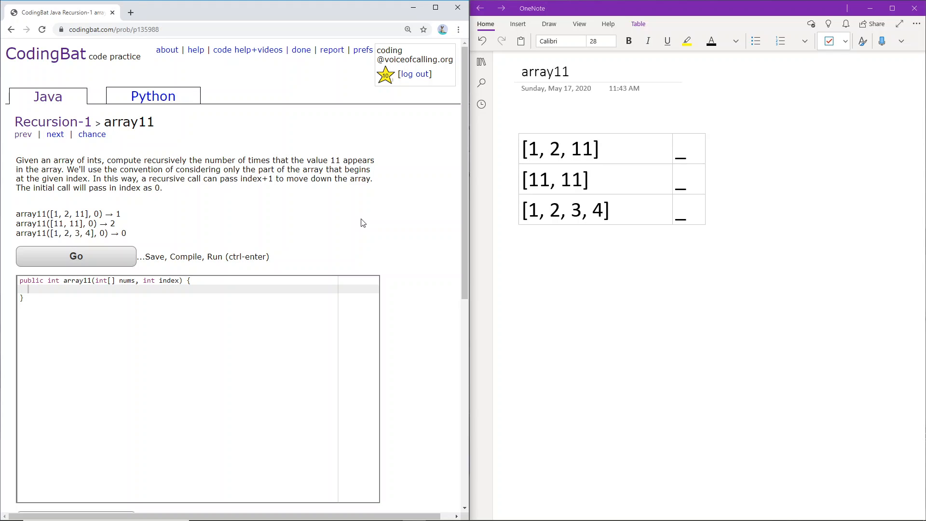
mouse_move(366, 217)
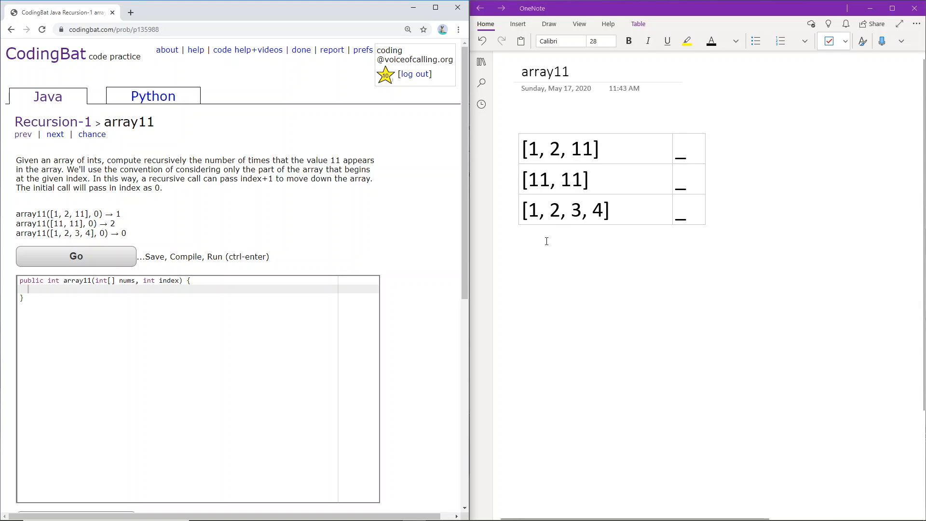
mouse_move(585, 138)
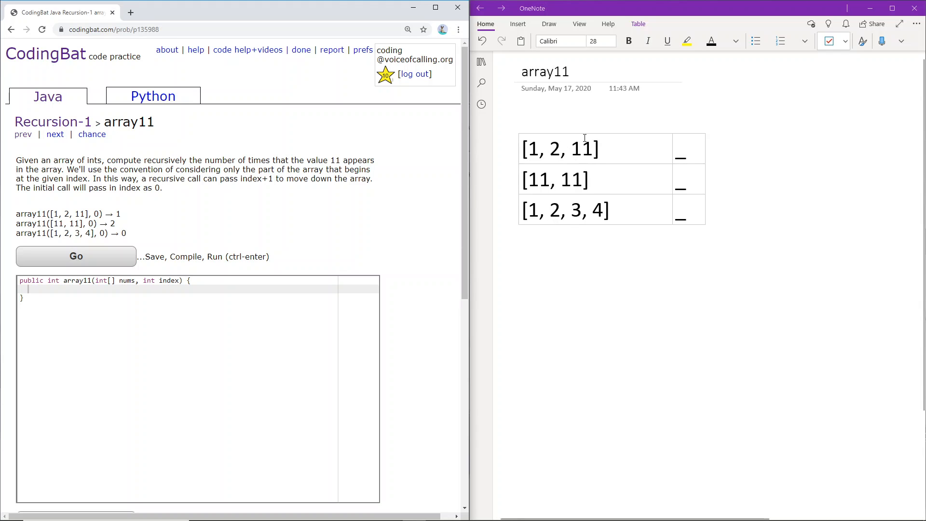
Step: Enter 1, 2 and 0 as the expected array11 counts for the three example arrays
text(1)
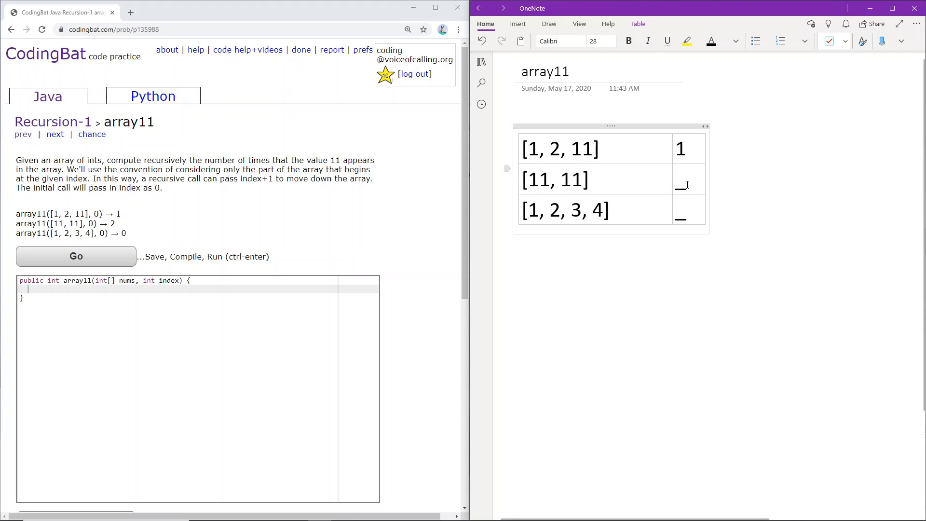
text(2)
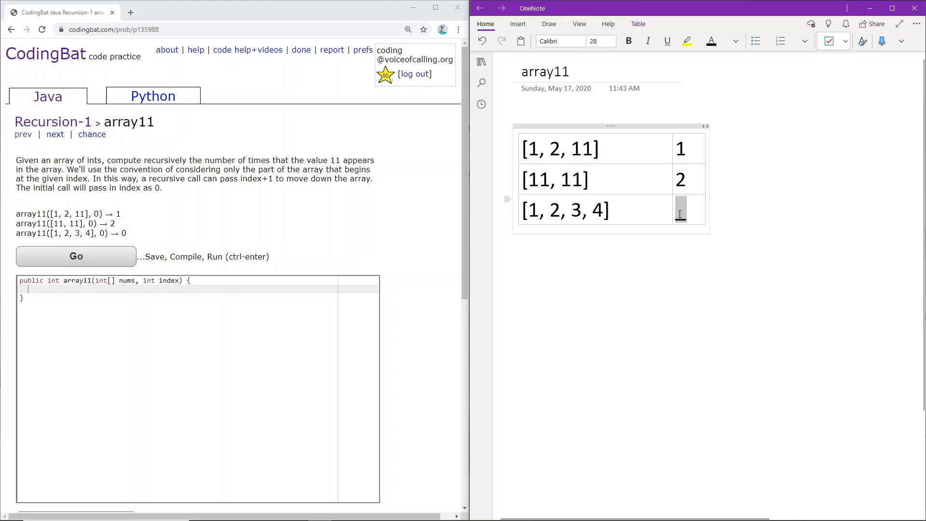
text(0)
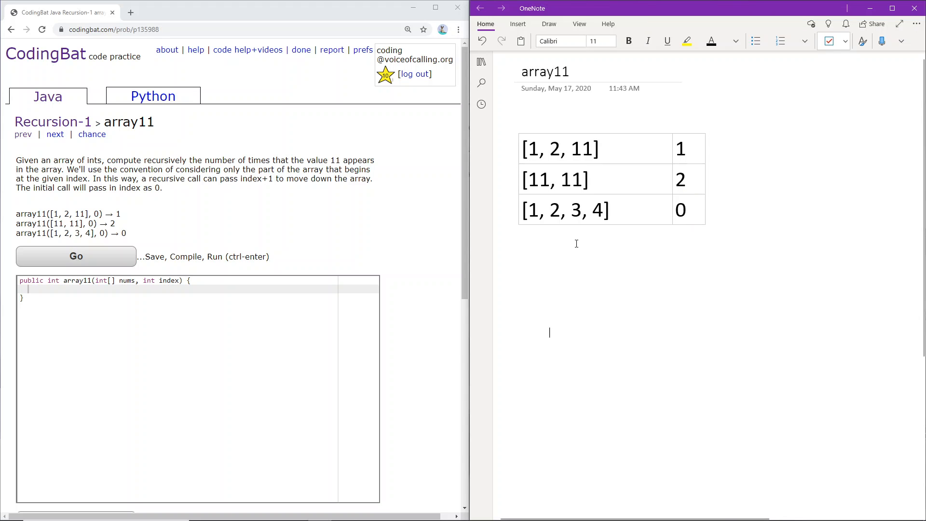
Step: Switch to digital ink and handwrite the array 1, 2, 6, 11, 12, 11, 8, 9 under the table
click(579, 23)
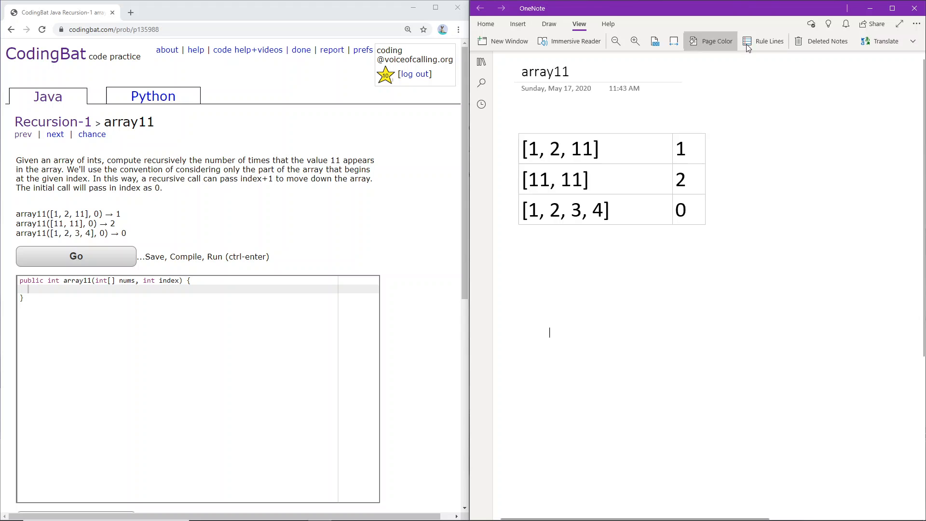
click(549, 24)
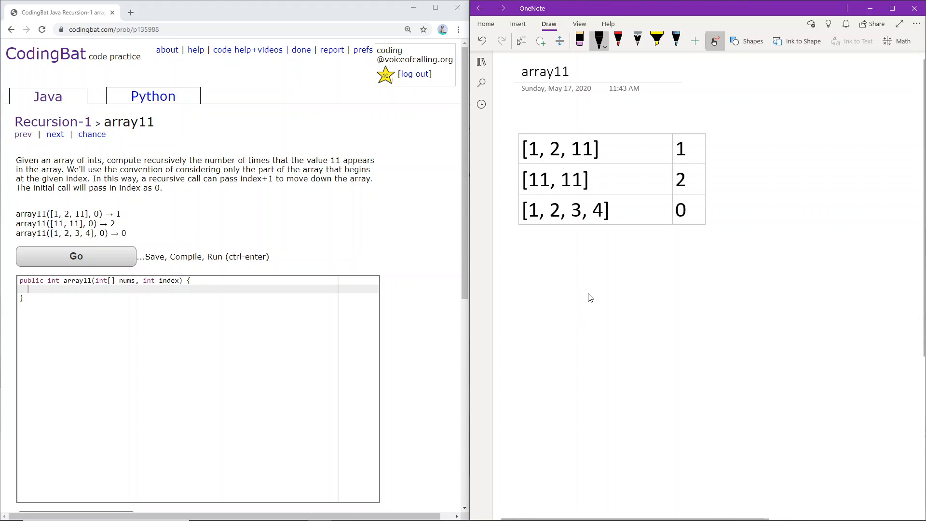
drag(585, 307, 591, 284)
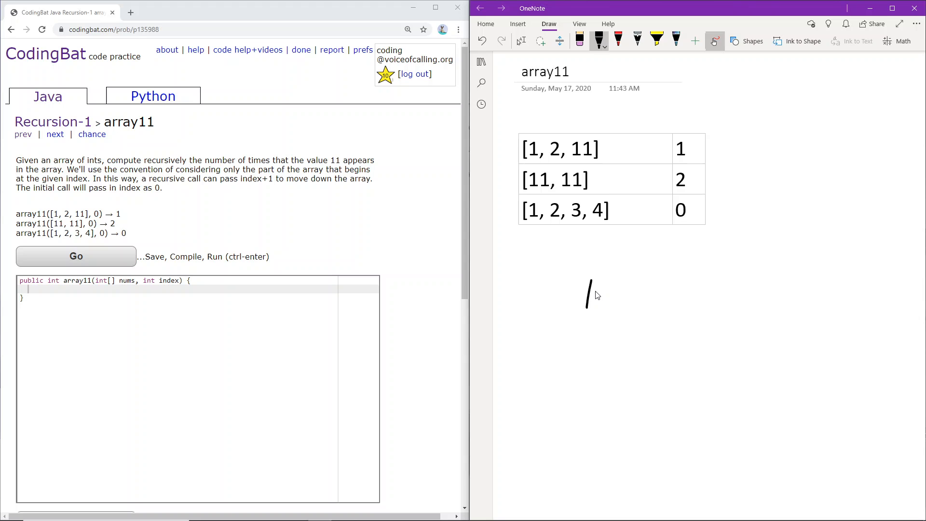
drag(608, 284, 645, 307)
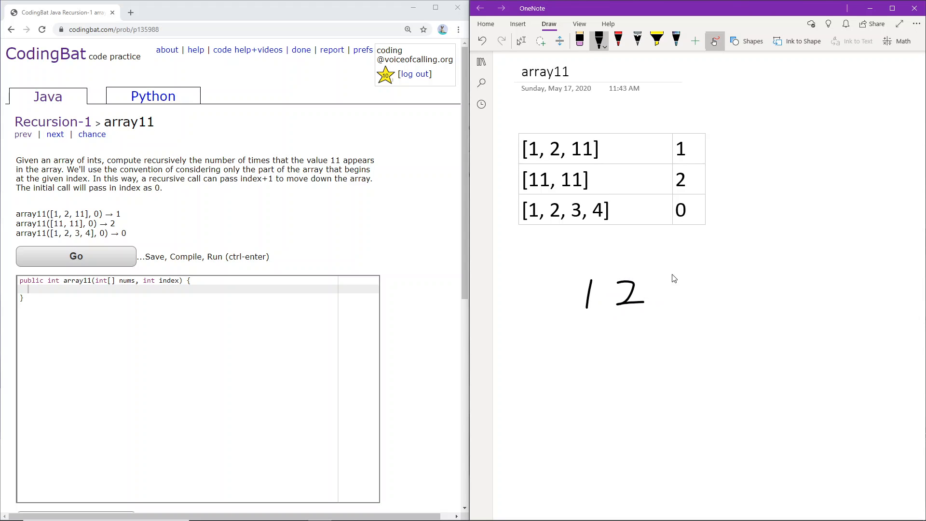
drag(668, 289, 721, 307)
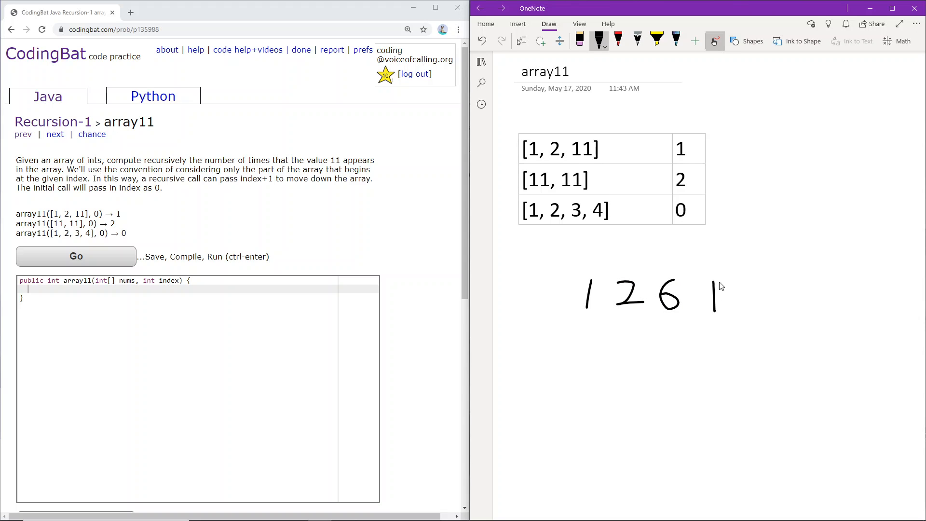
drag(724, 272, 723, 319)
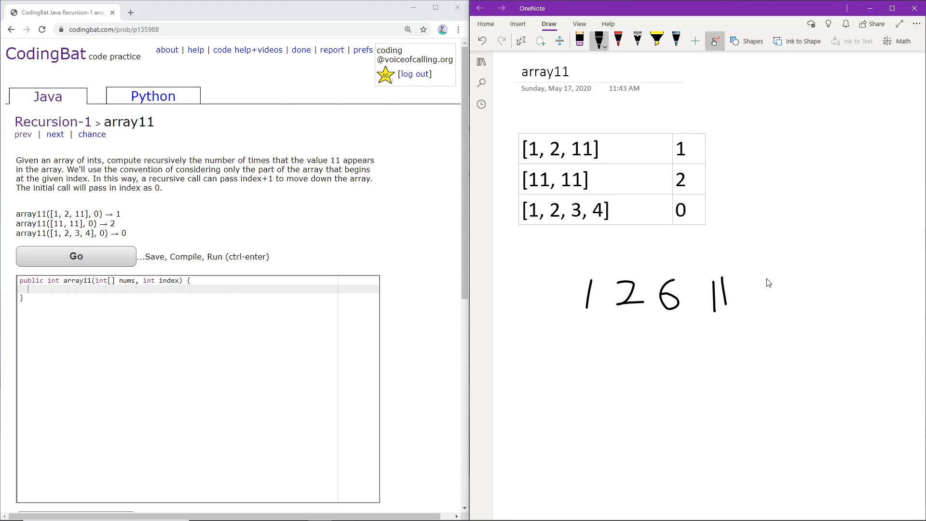
drag(756, 284, 786, 307)
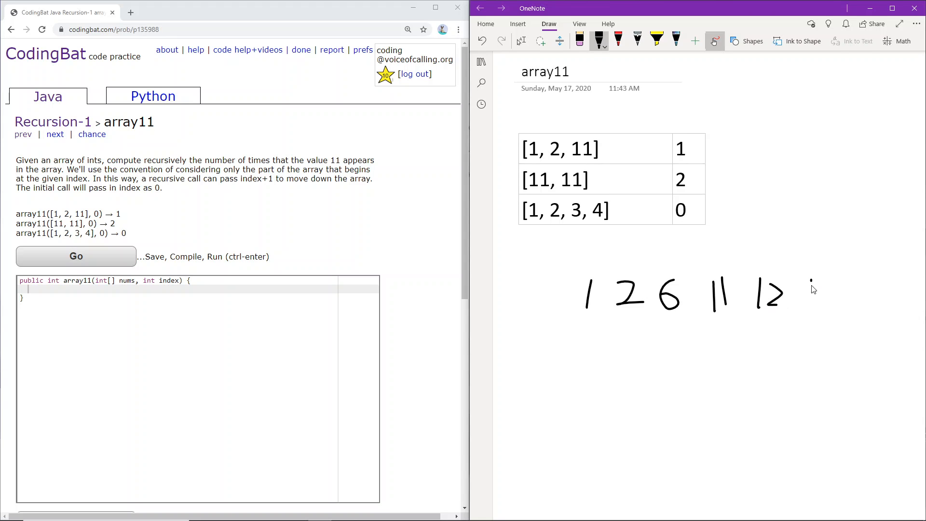
drag(803, 289, 856, 295)
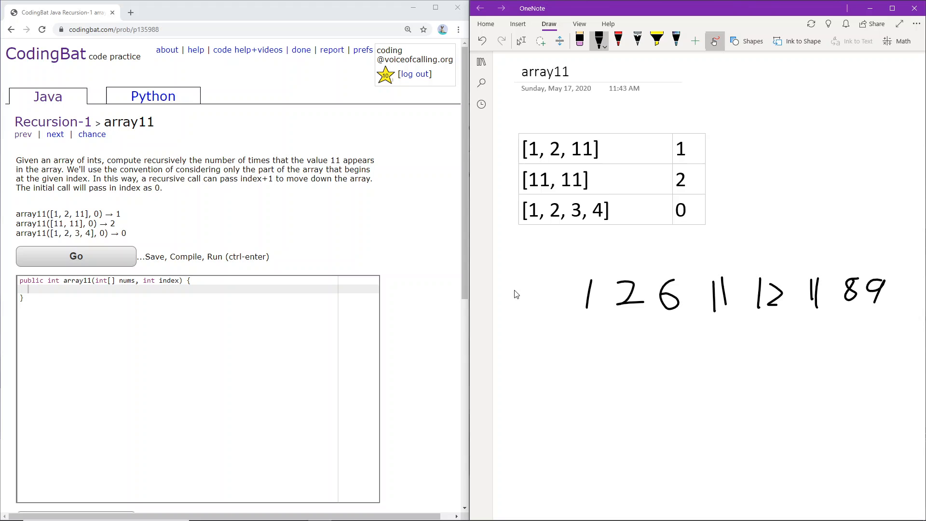
Step: Handwrite a nums[i] label beside the row, an i label above, and indices 0–7 over the values
drag(502, 295, 544, 292)
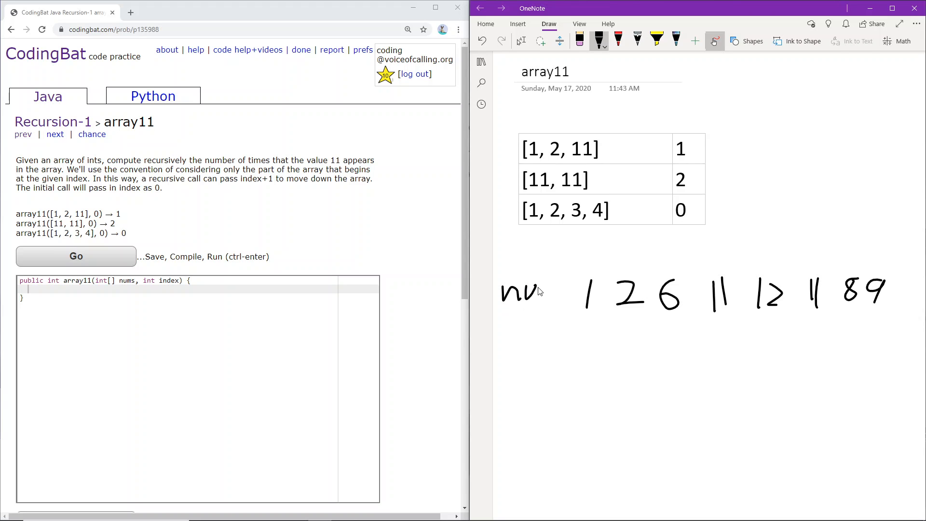
drag(532, 292, 567, 293)
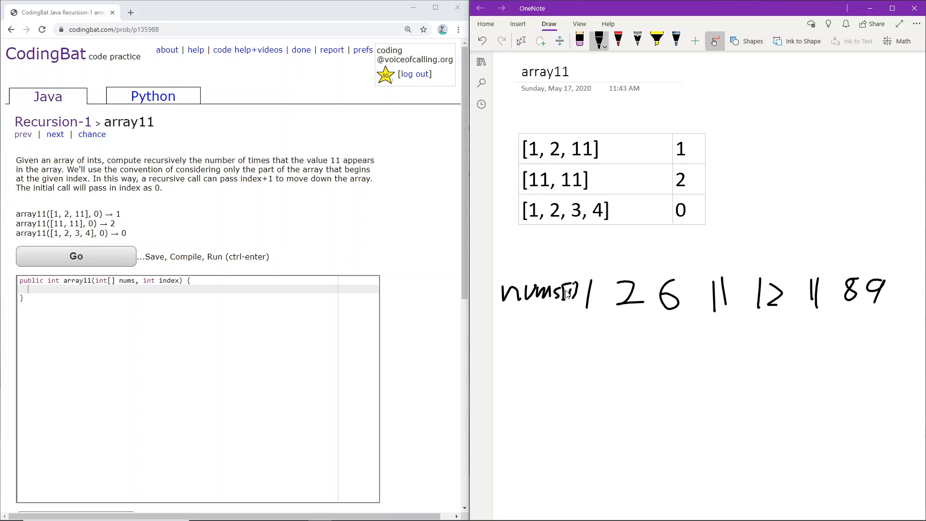
drag(538, 248, 537, 275)
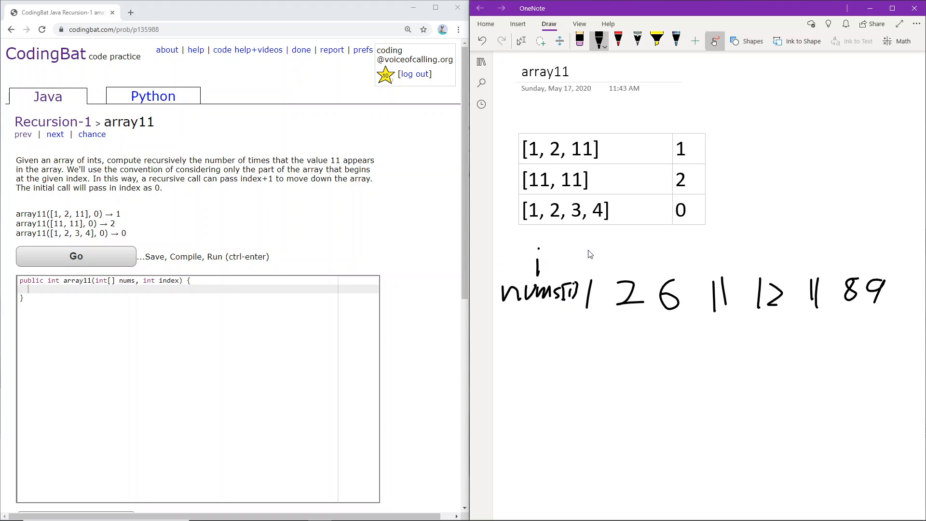
drag(585, 257, 680, 269)
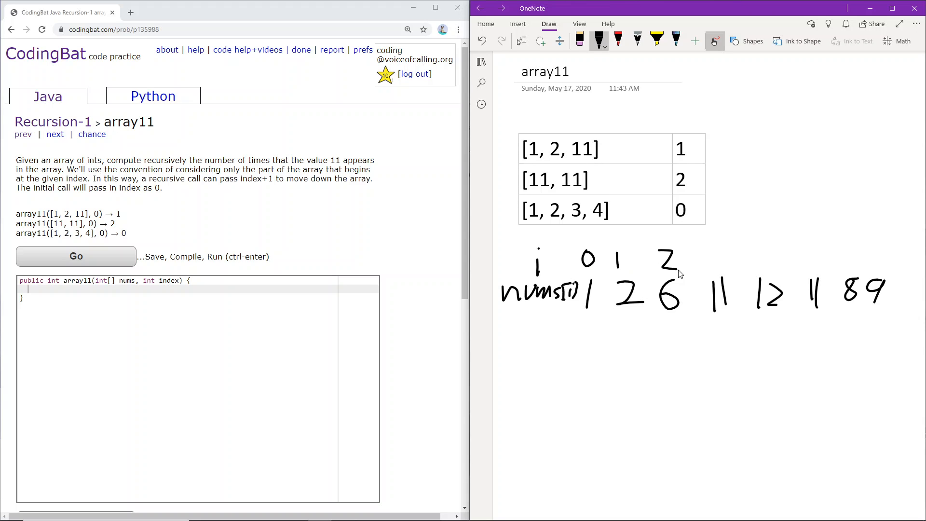
drag(709, 255, 768, 254)
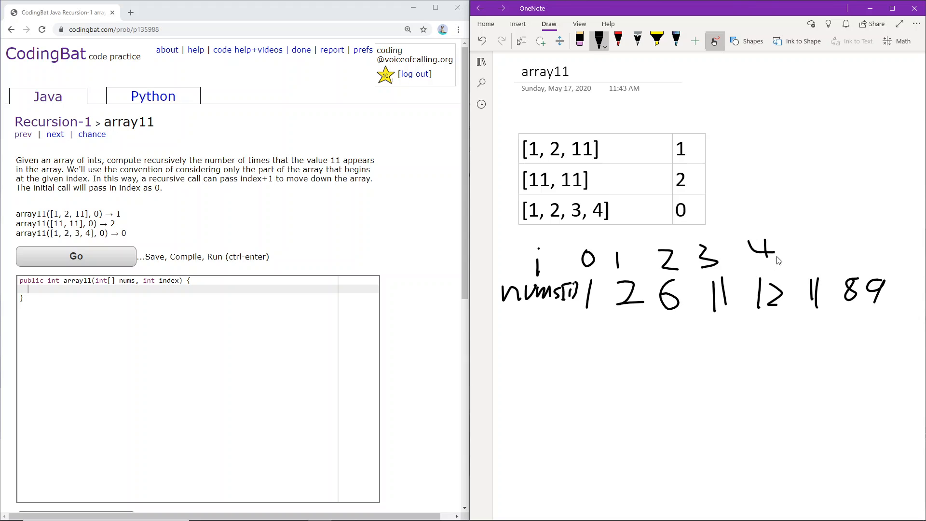
drag(803, 236, 821, 257)
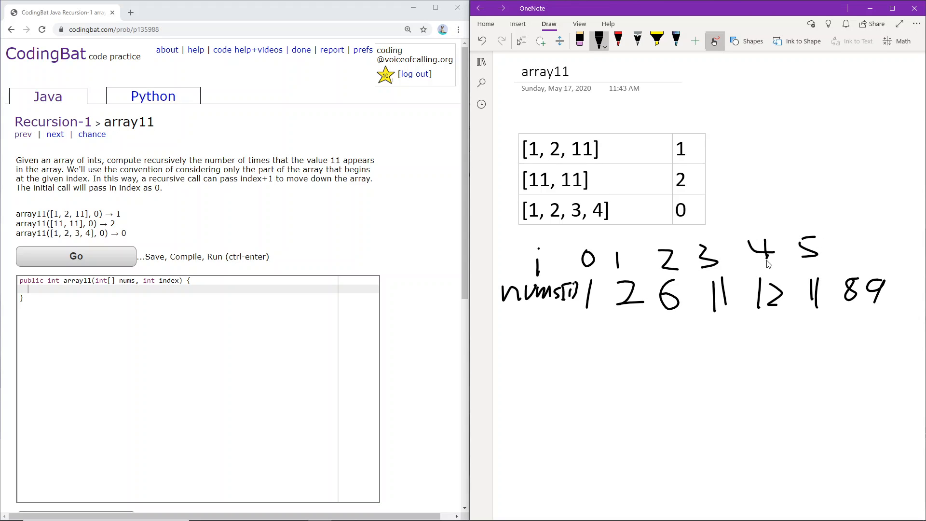
drag(857, 242, 886, 261)
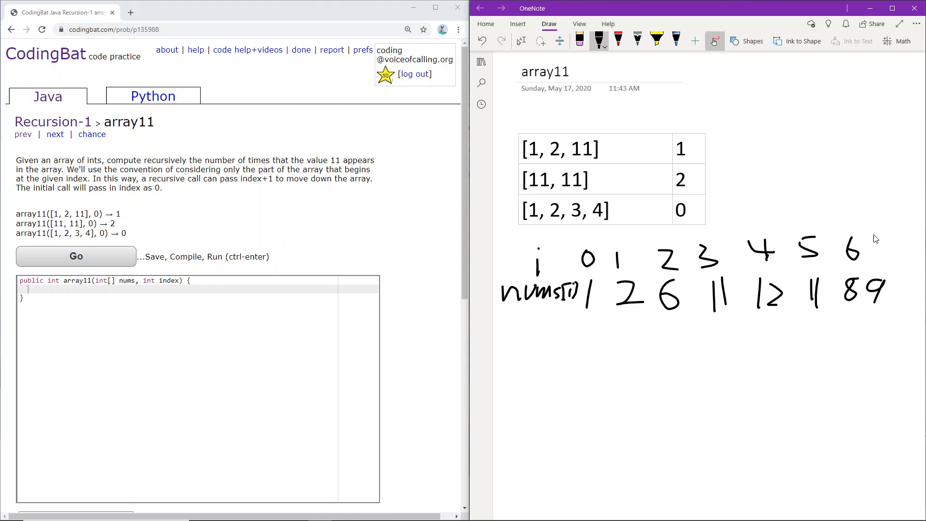
drag(863, 248, 886, 236)
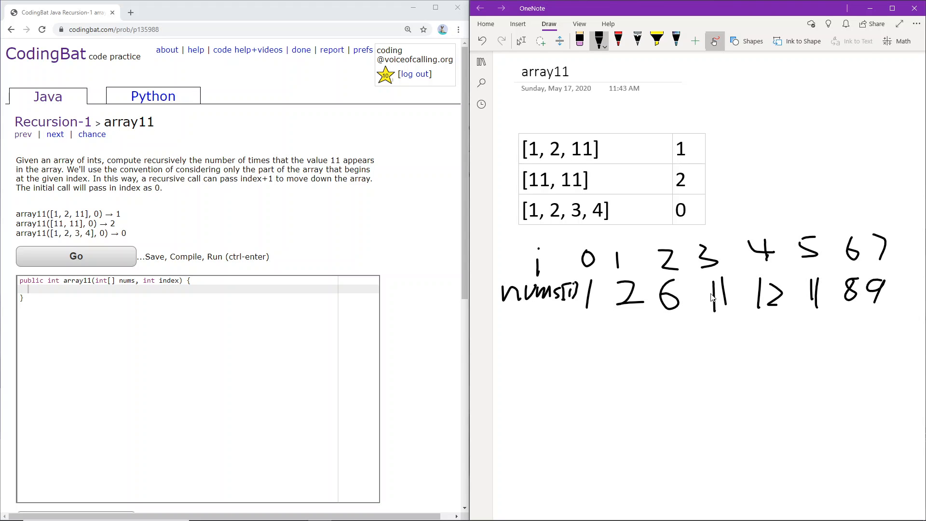
mouse_move(466, 299)
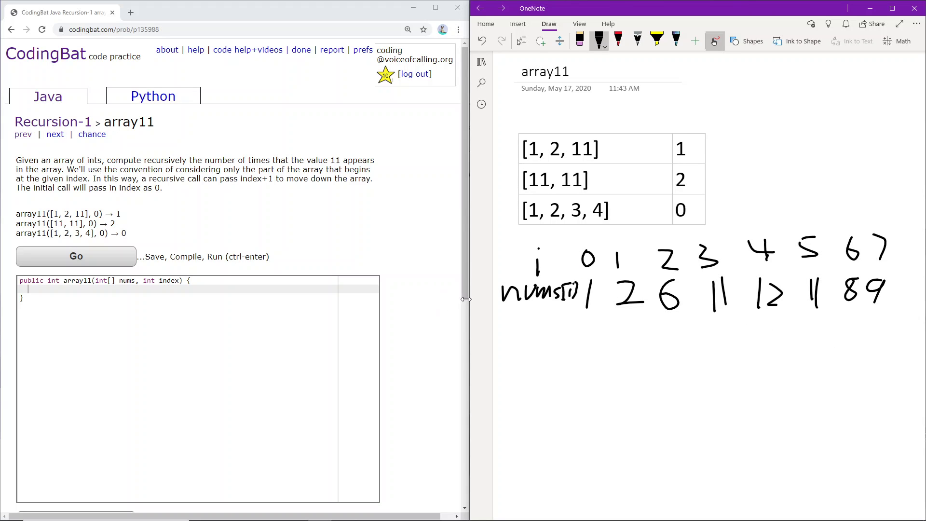
mouse_move(568, 339)
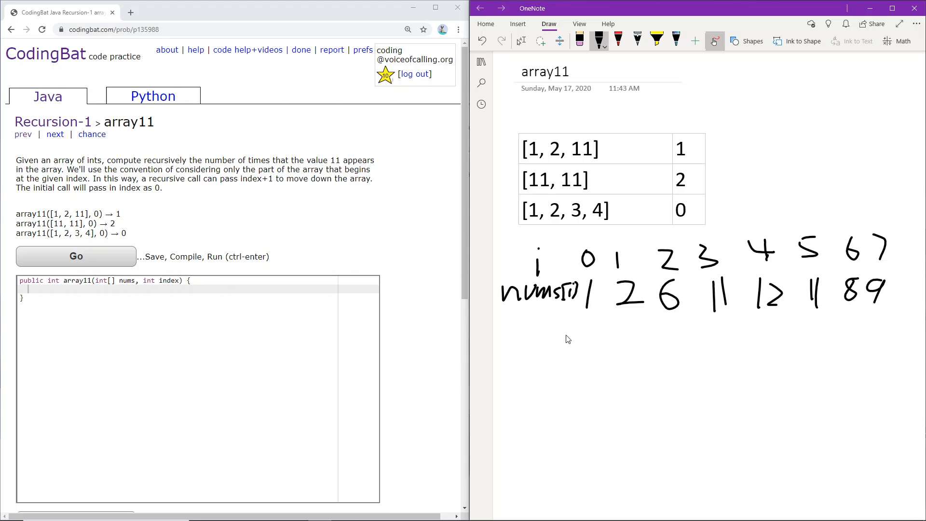
mouse_move(579, 265)
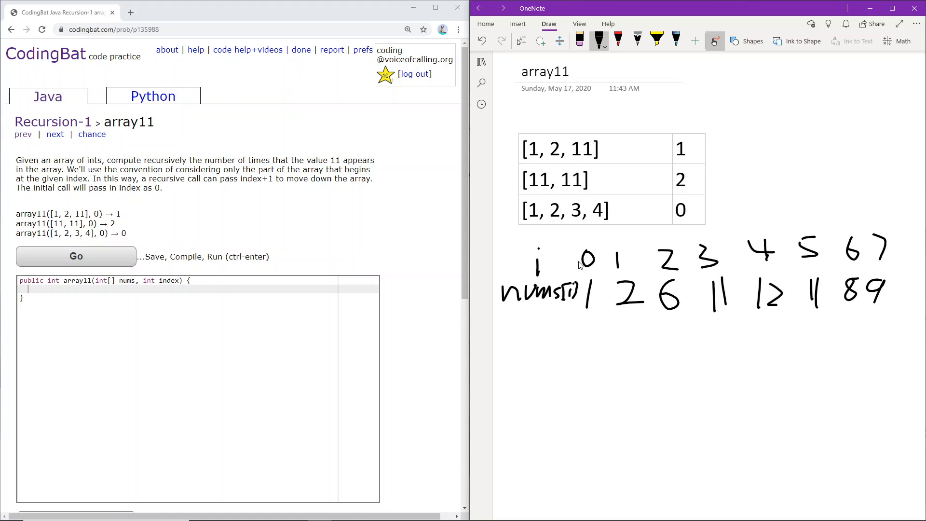
mouse_move(585, 303)
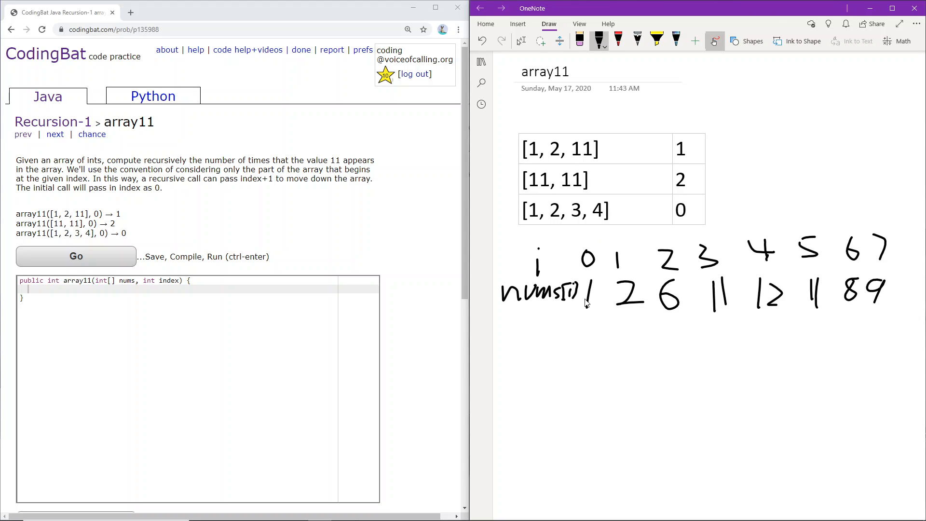
mouse_move(580, 322)
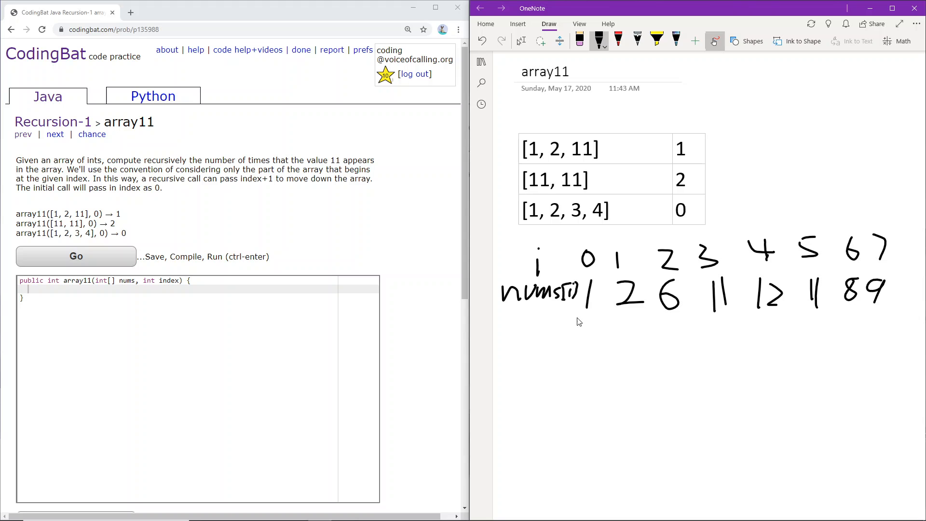
mouse_move(597, 303)
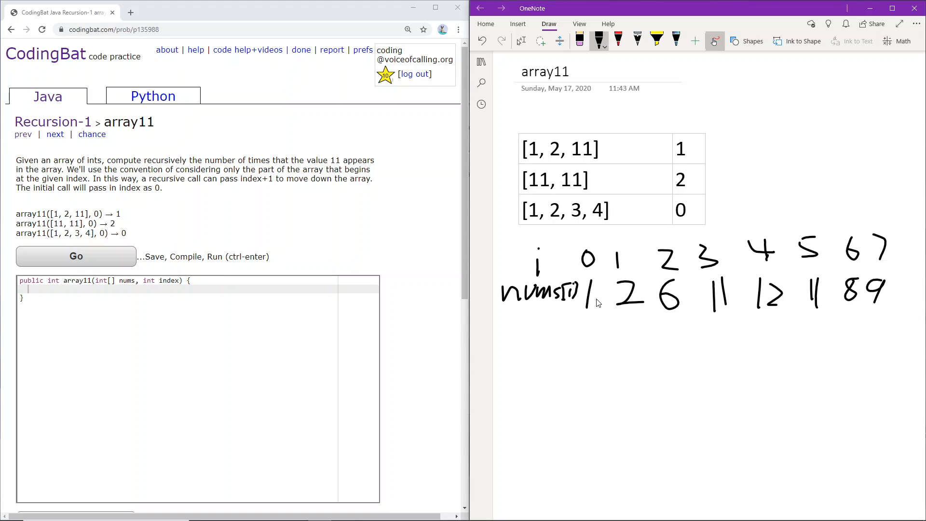
mouse_move(588, 305)
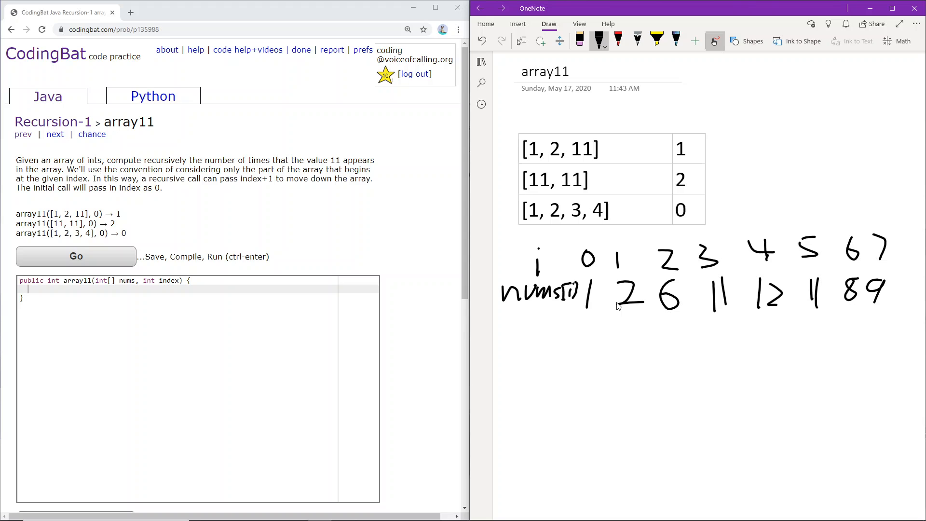
mouse_move(619, 302)
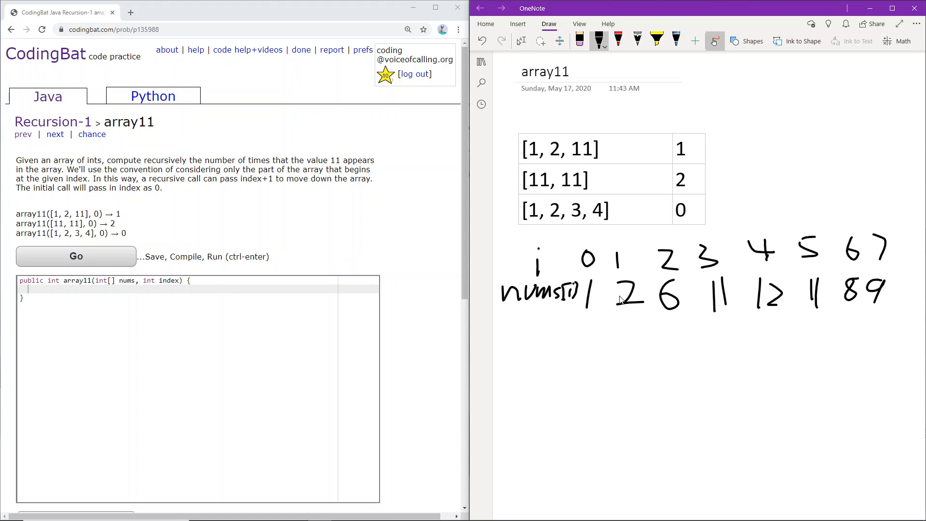
mouse_move(675, 299)
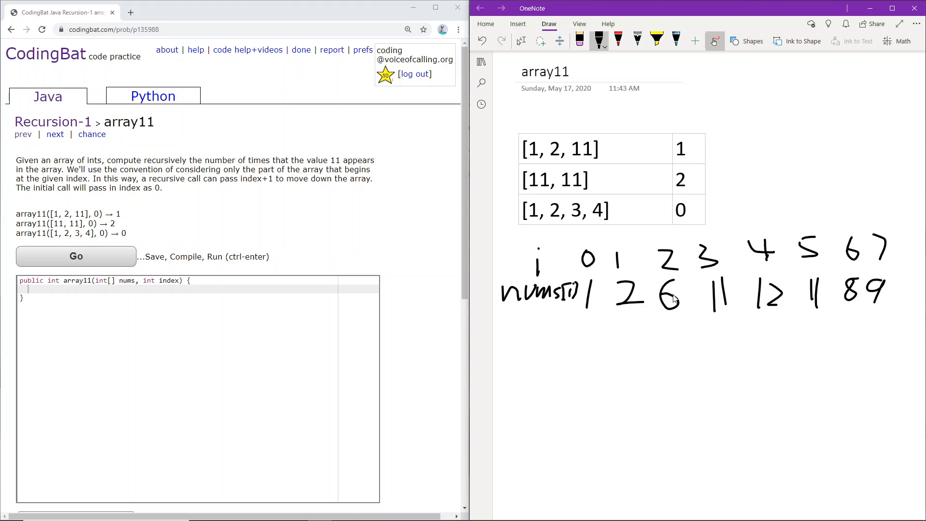
mouse_move(713, 291)
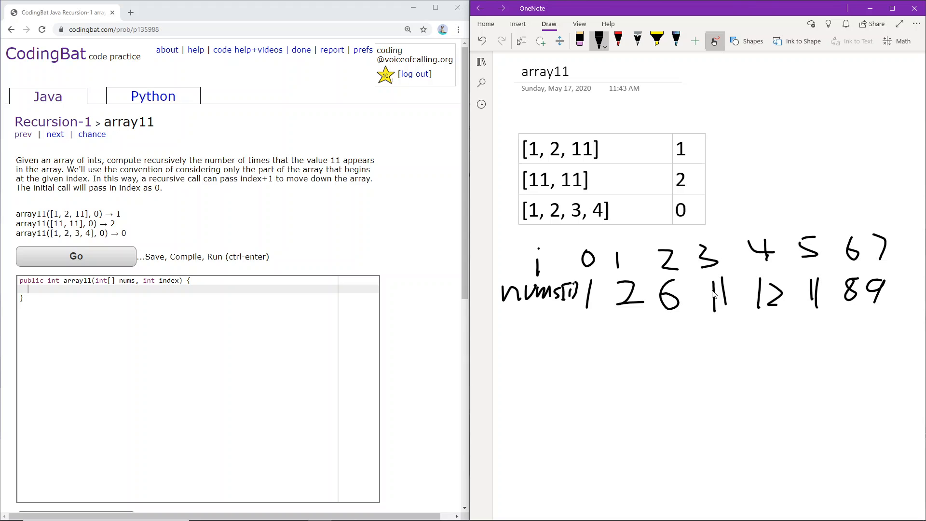
mouse_move(705, 294)
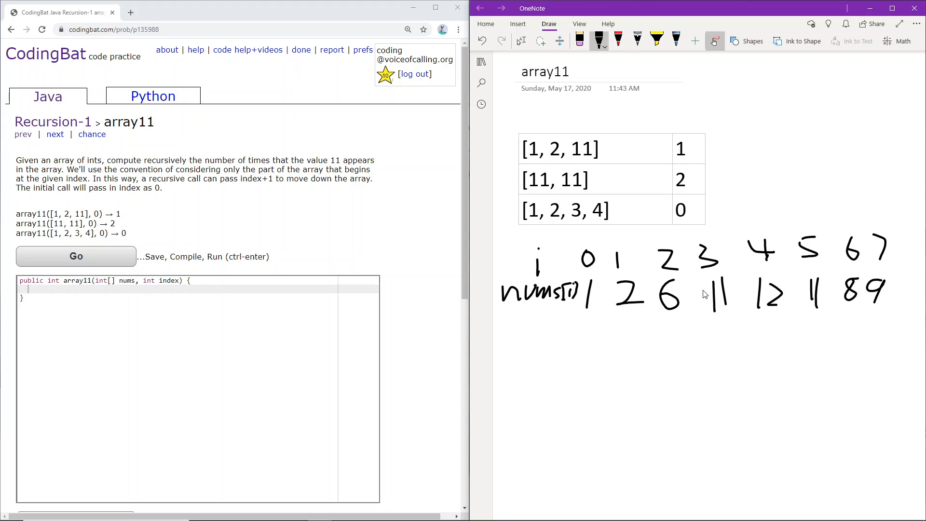
mouse_move(656, 281)
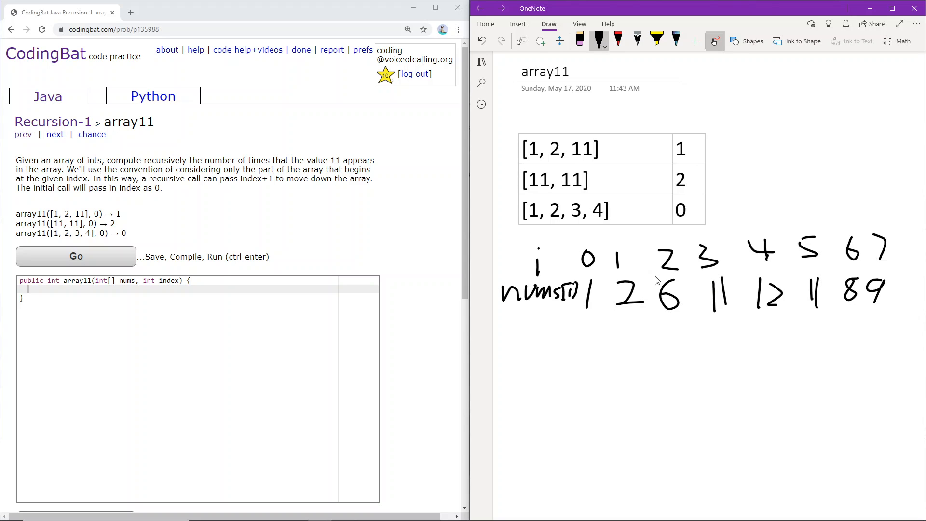
mouse_move(705, 290)
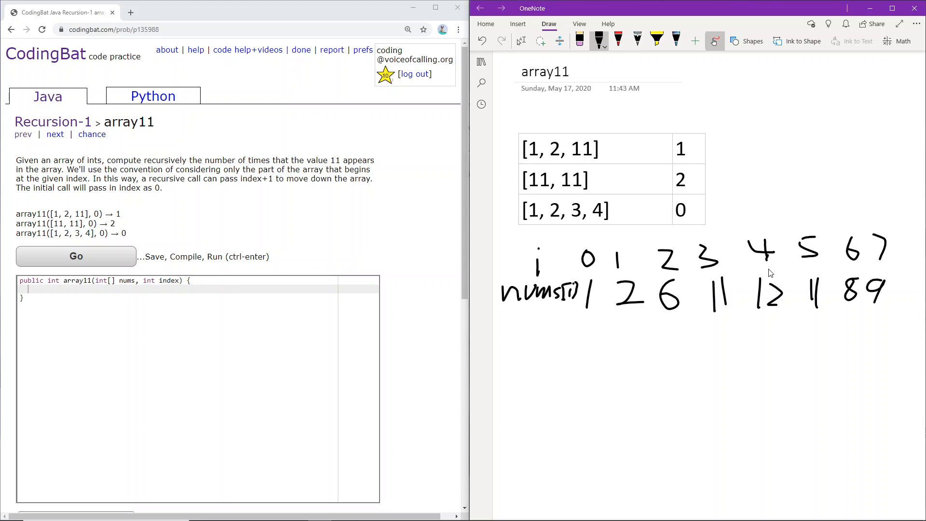
mouse_move(771, 293)
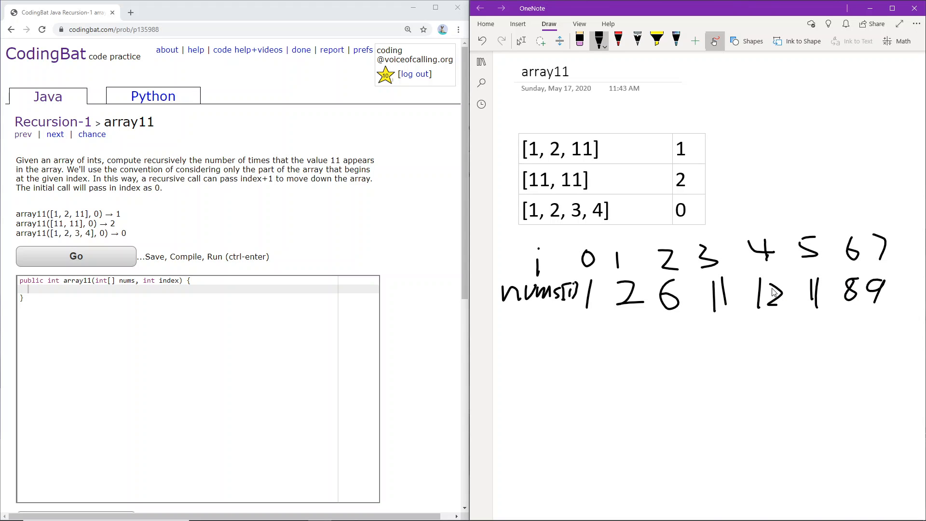
mouse_move(774, 305)
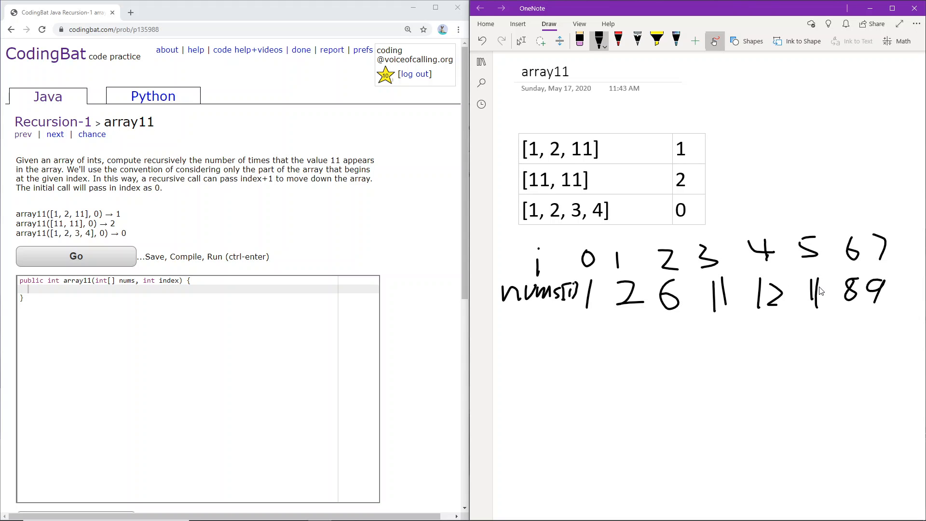
mouse_move(813, 270)
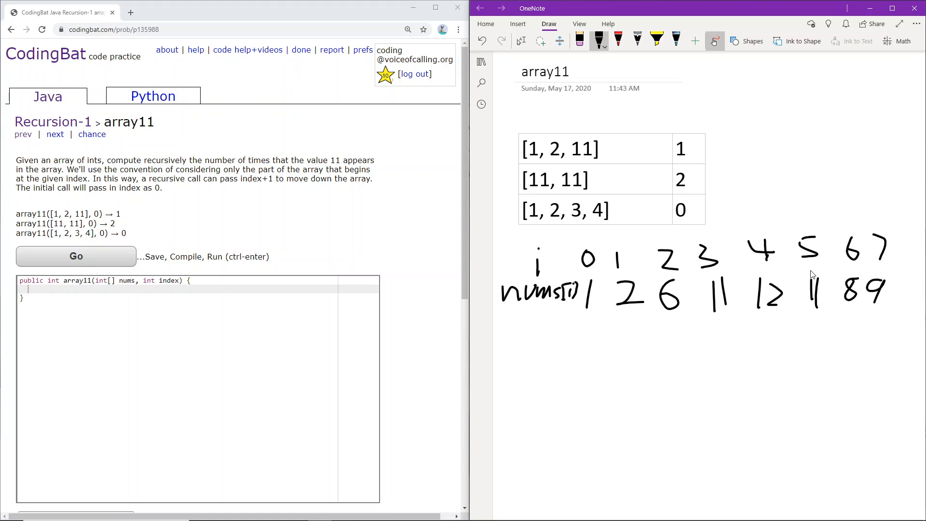
mouse_move(846, 260)
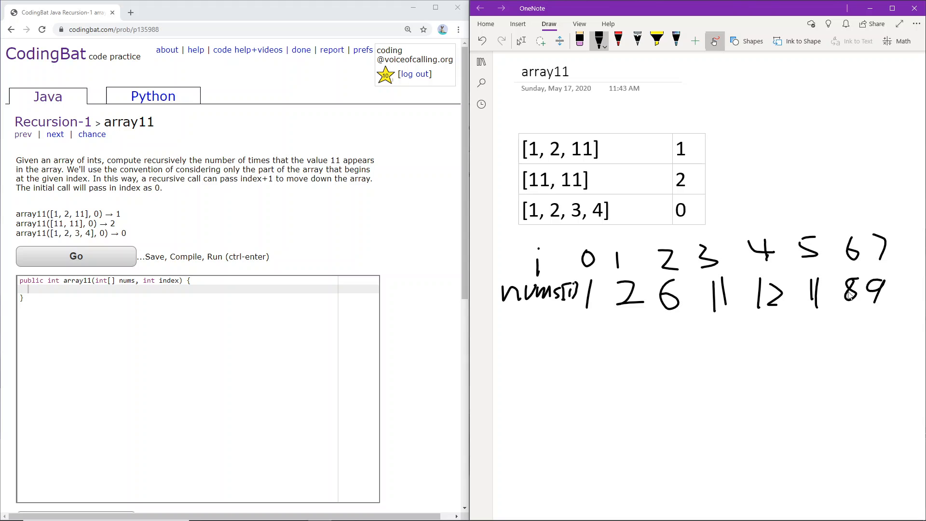
mouse_move(850, 306)
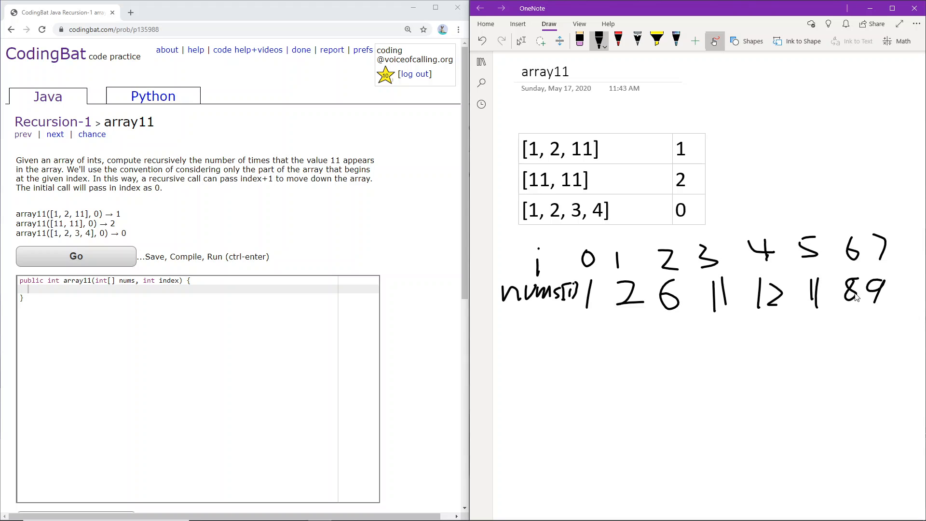
mouse_move(875, 301)
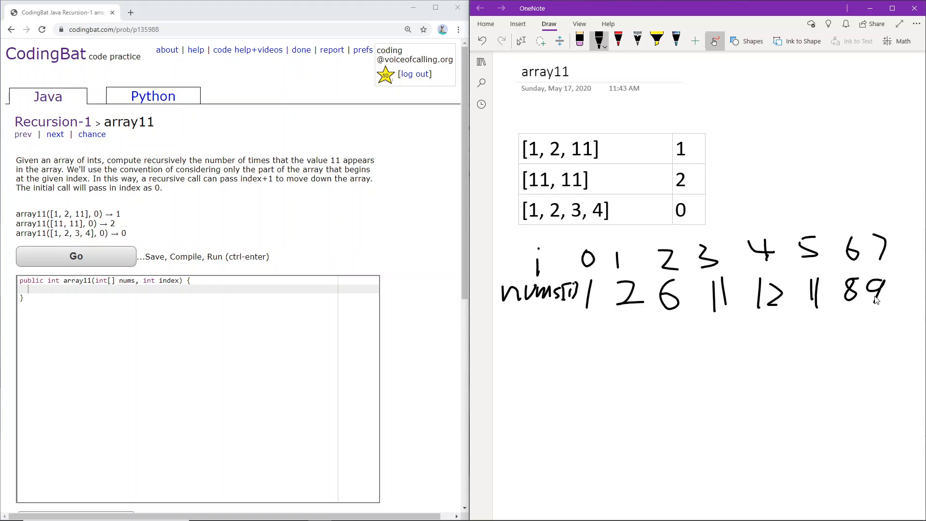
mouse_move(874, 293)
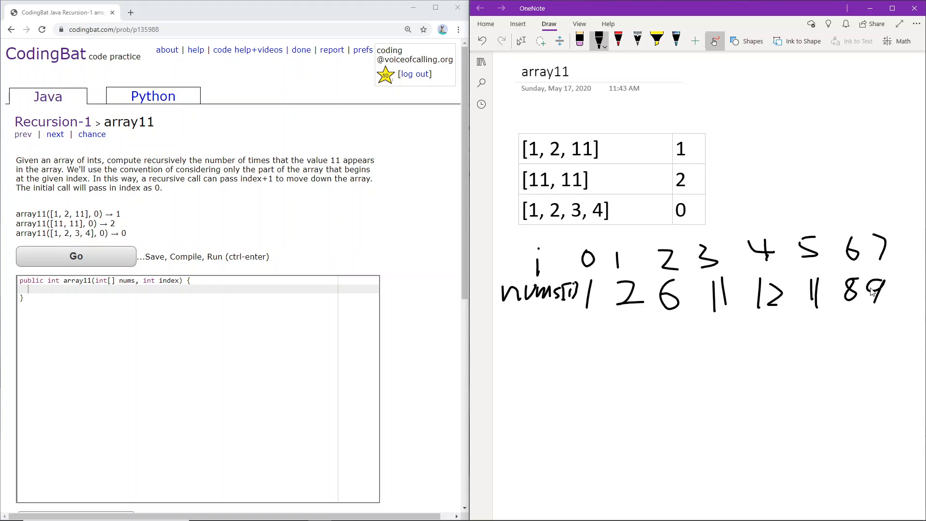
mouse_move(592, 320)
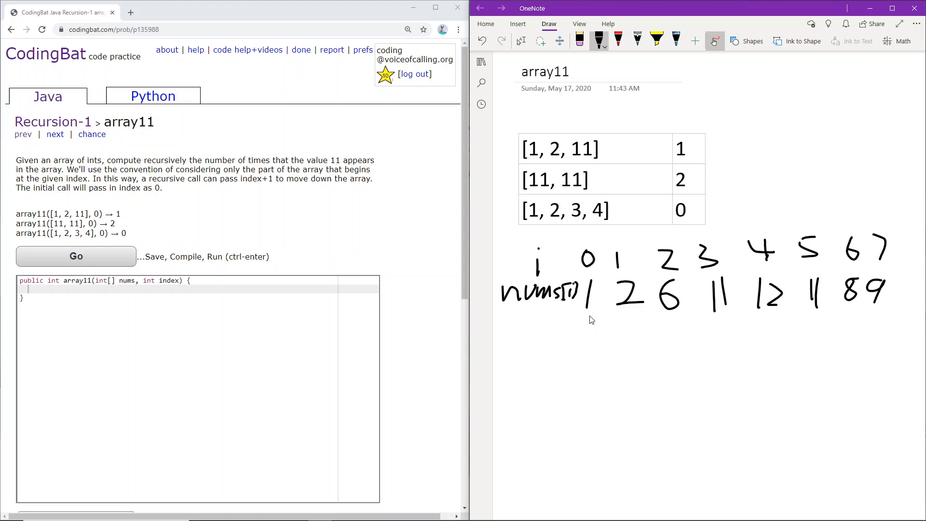
mouse_move(667, 262)
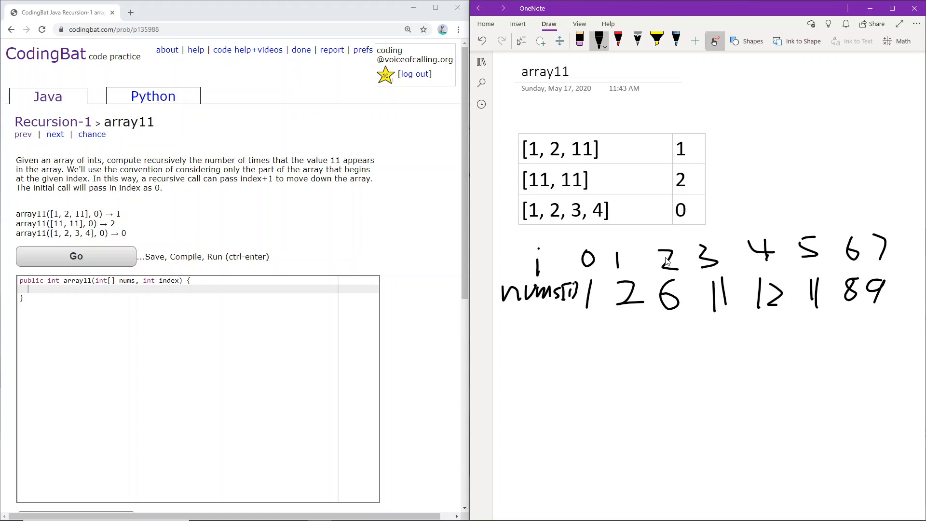
mouse_move(835, 340)
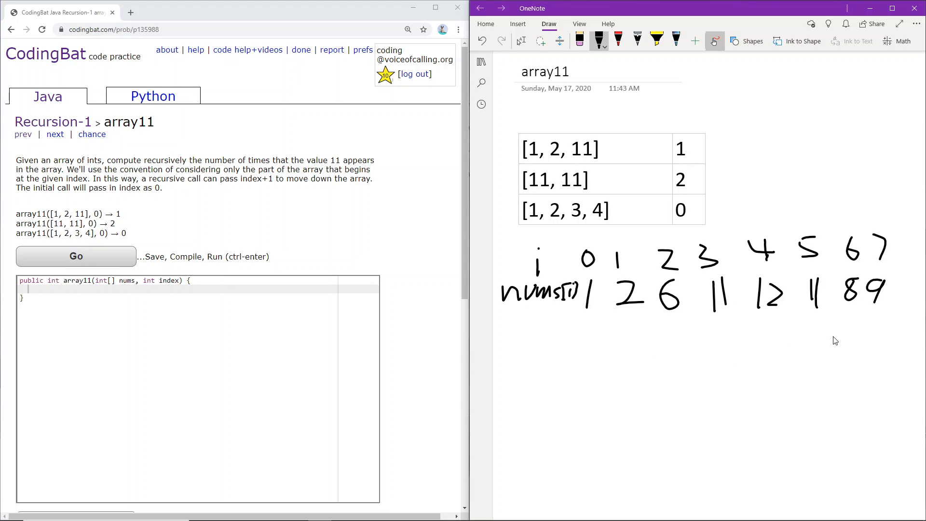
mouse_move(762, 298)
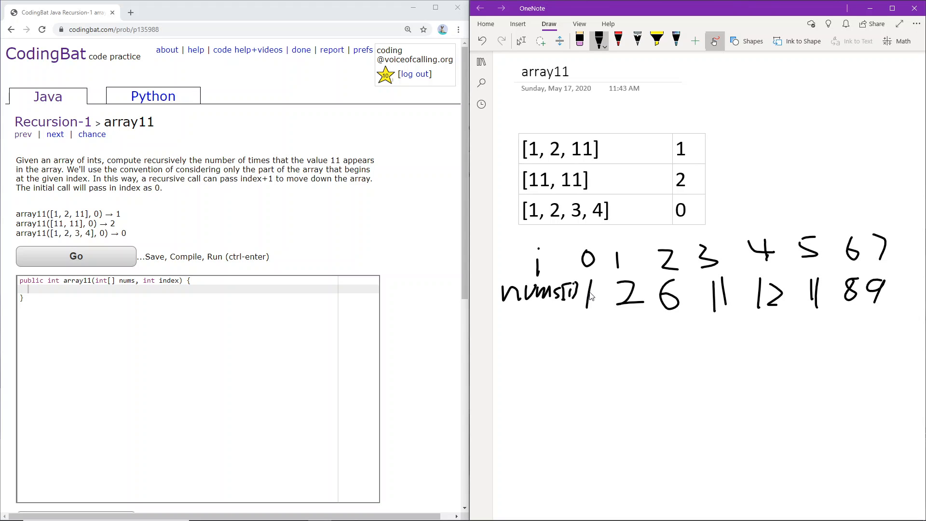
mouse_move(580, 298)
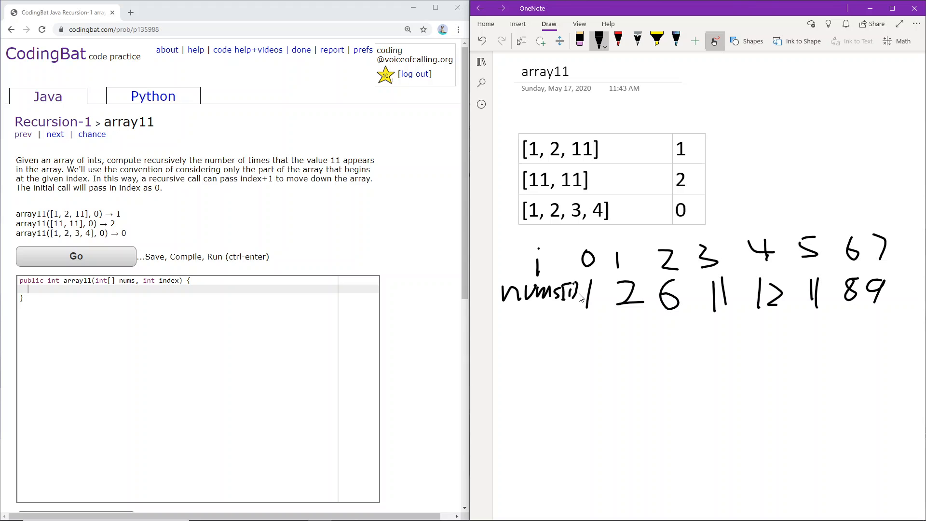
mouse_move(666, 287)
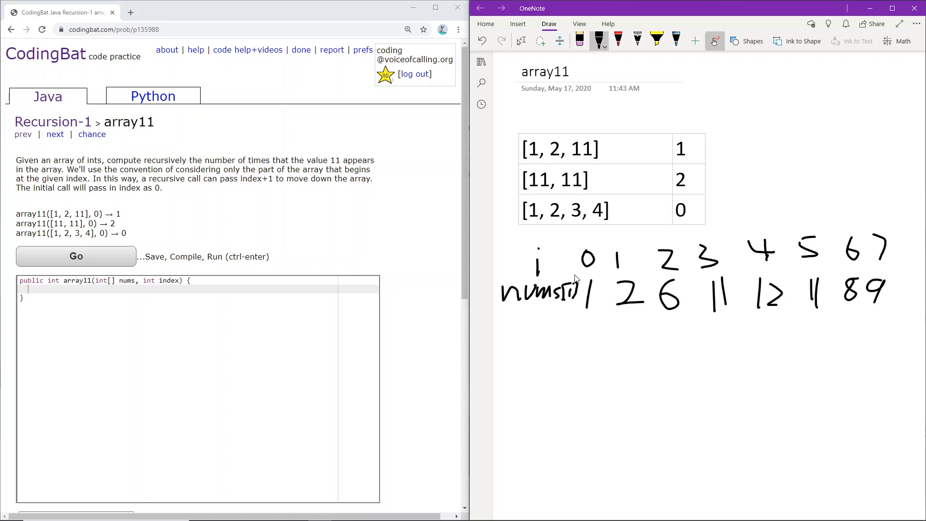
mouse_move(750, 282)
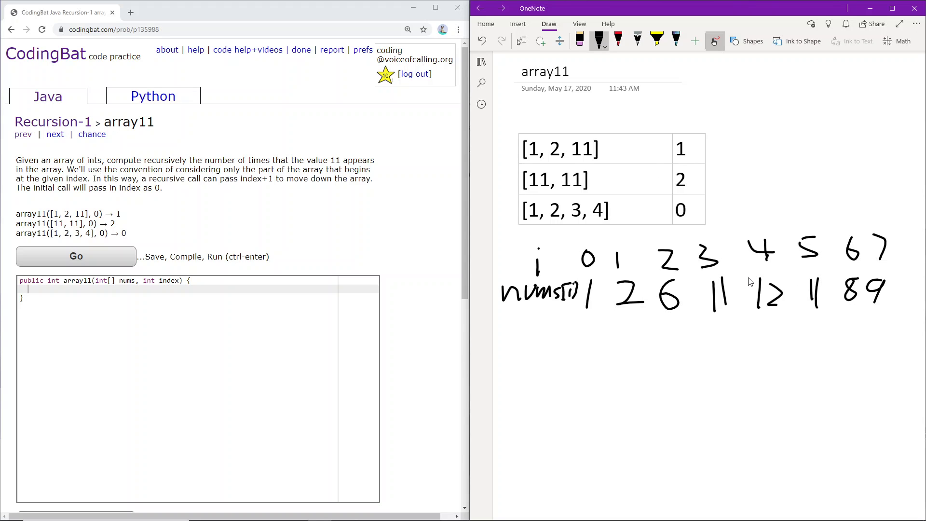
mouse_move(756, 277)
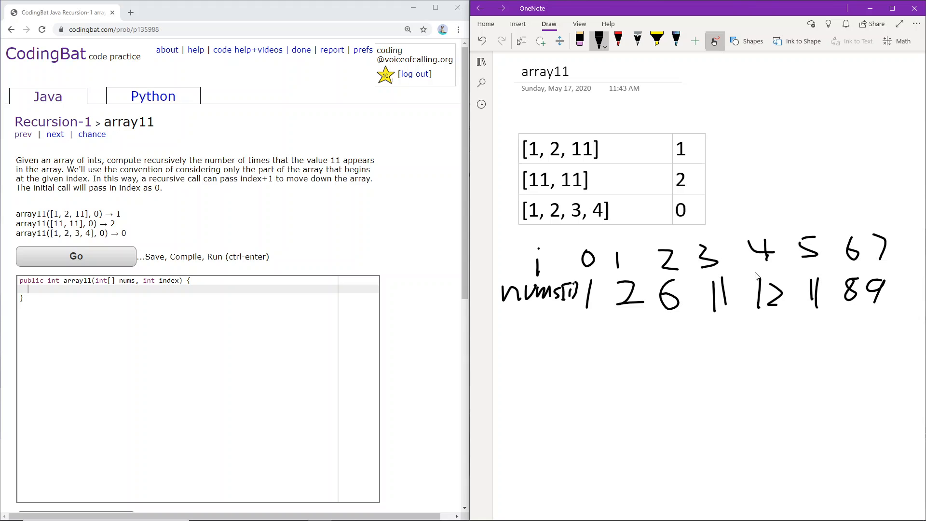
mouse_move(742, 304)
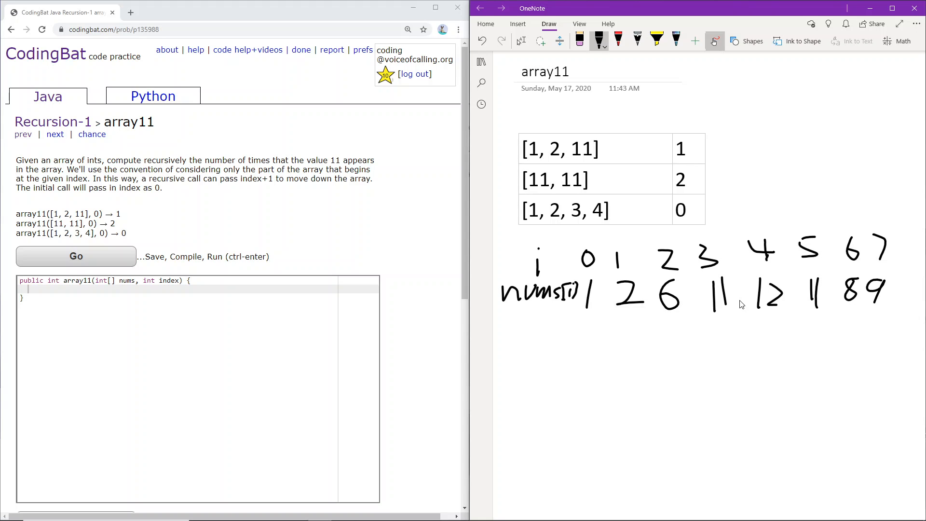
mouse_move(738, 308)
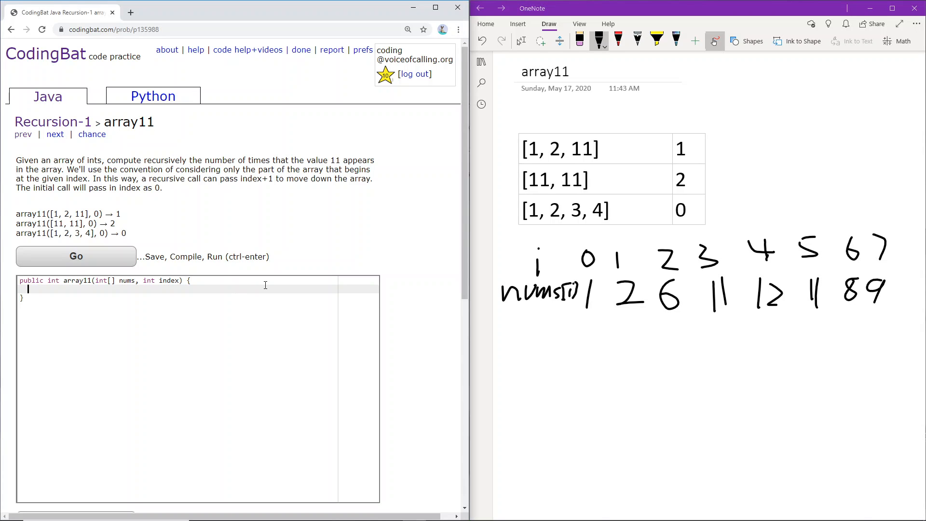
Step: Type the base case if(index==nums.length) return 0; in the array11 method
text(if(inde)
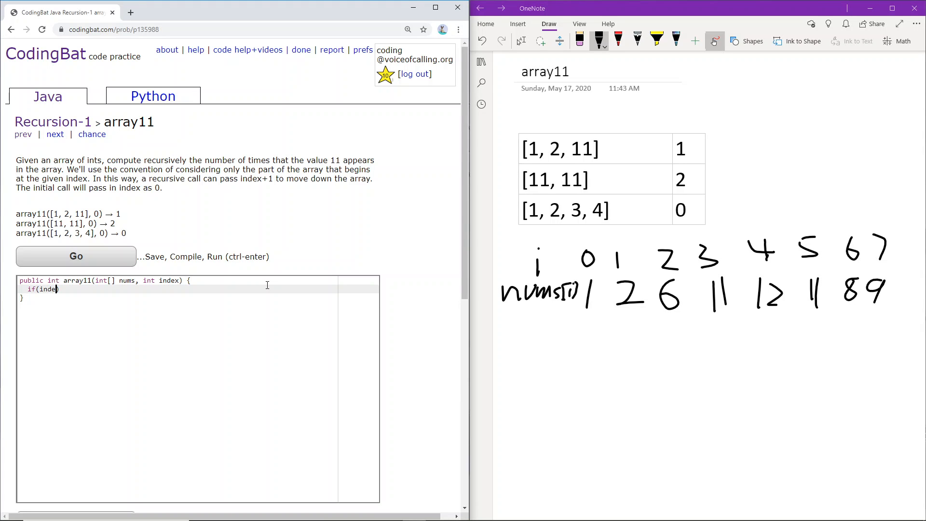
text(x==nums)
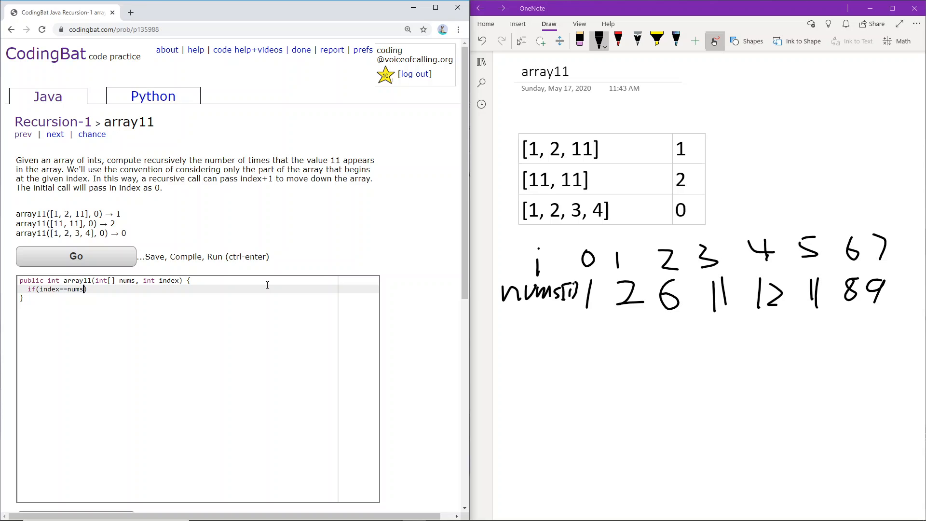
text(.length))
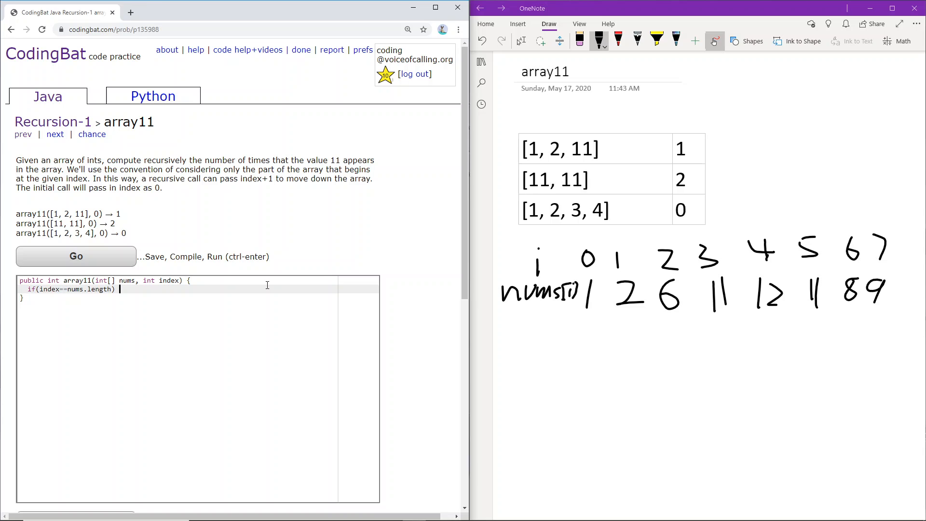
text(return 0;)
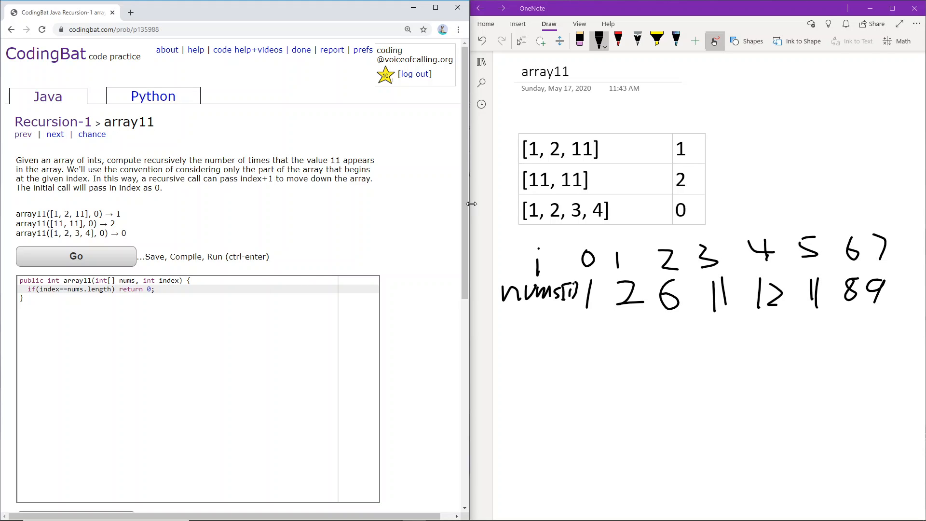
mouse_move(921, 222)
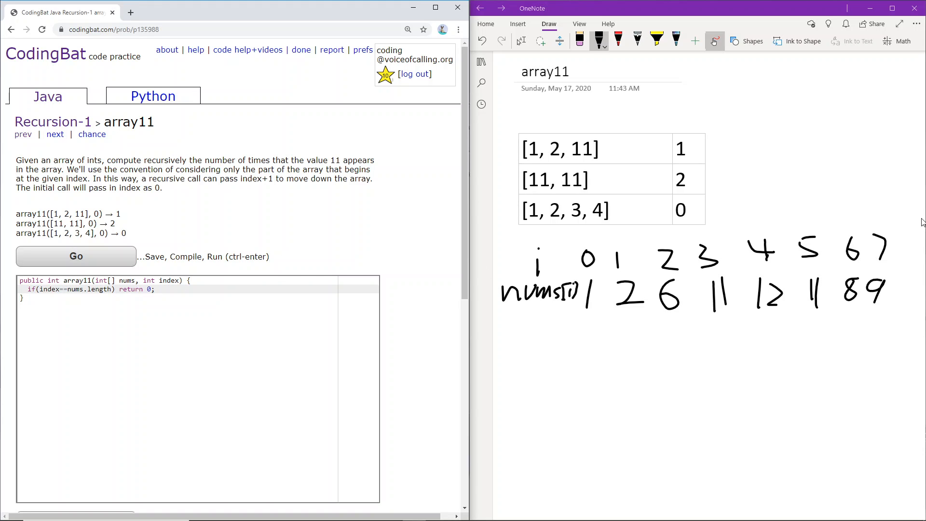
mouse_move(908, 315)
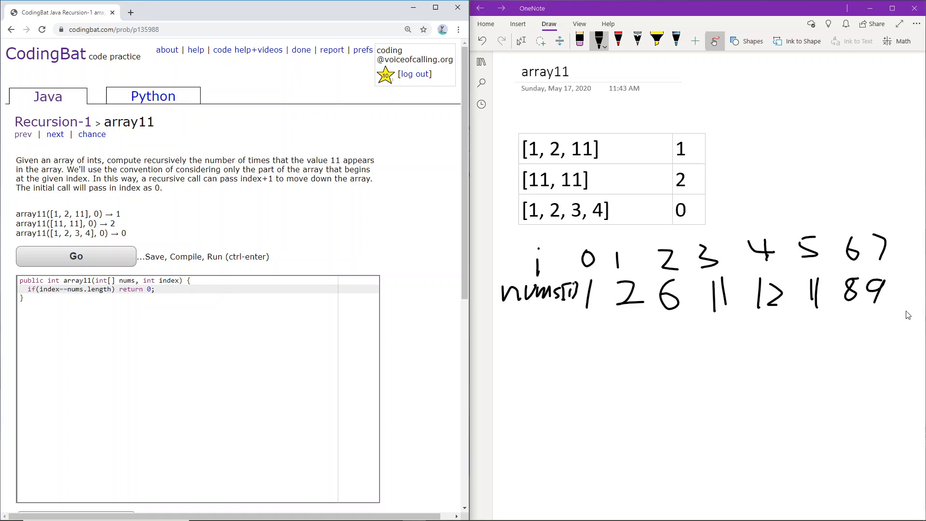
mouse_move(595, 233)
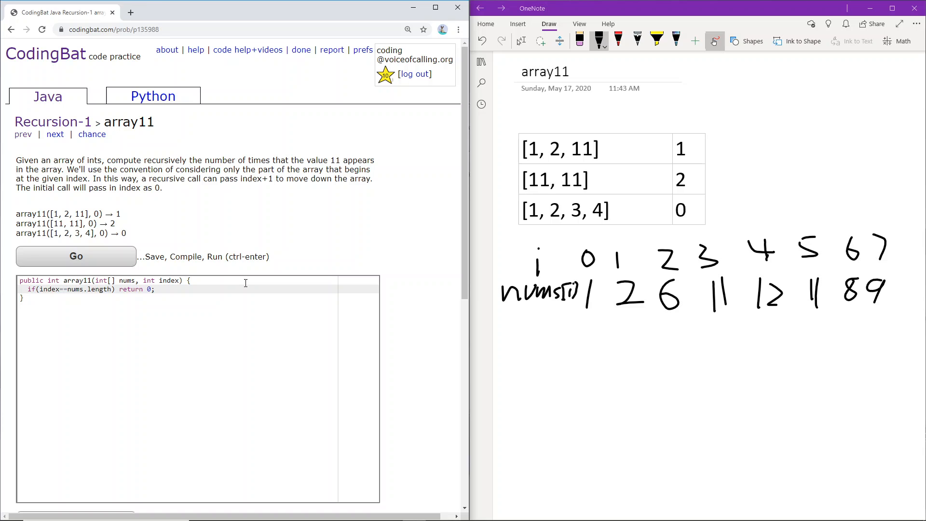
Step: Add an else branch returning 1 + array11(nums, index+1) when the current value is 11
text(else{)
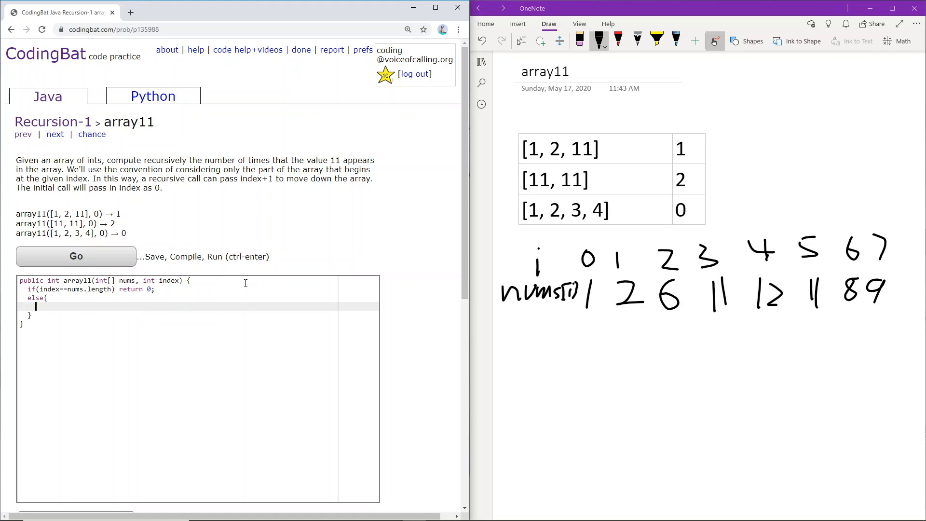
text(if(nums[index]==11) re)
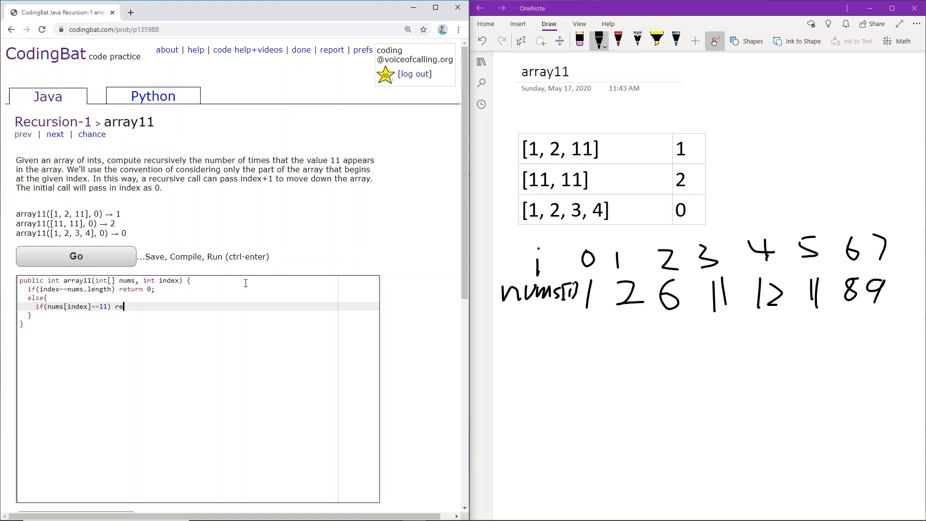
text(turn 1)
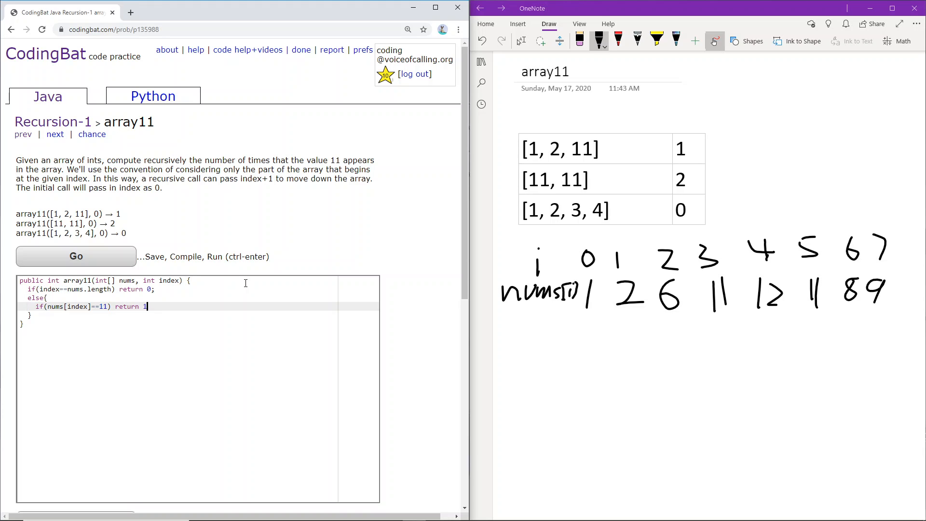
text(+ arrayl)
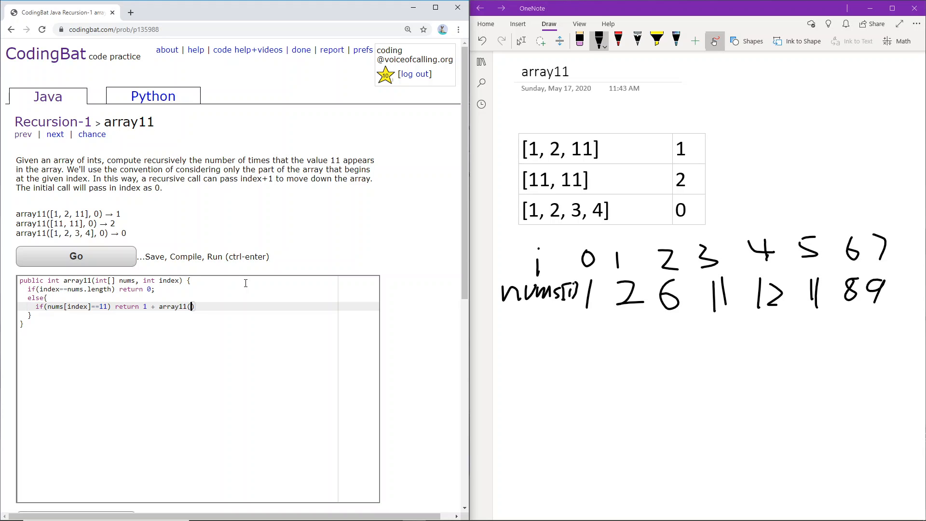
text(nums, index+1)
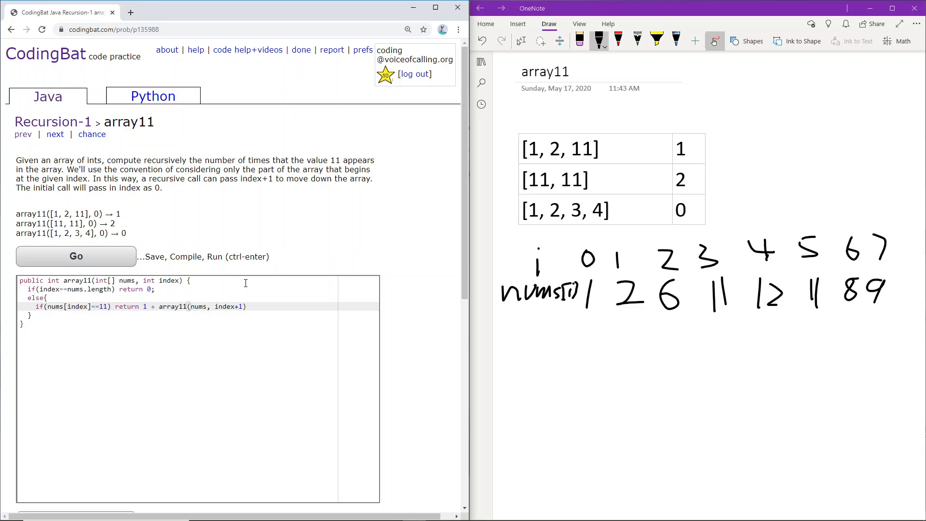
text(;)
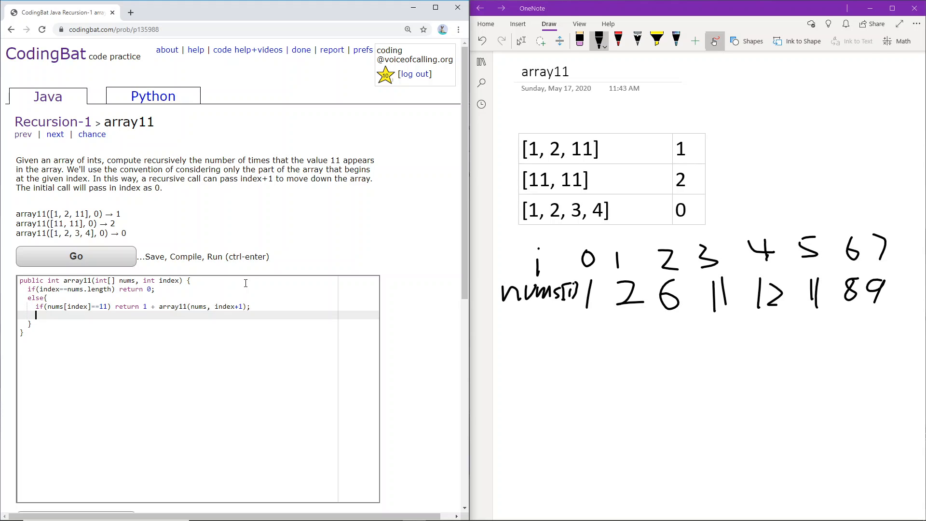
Step: Otherwise return array11(nums, index+1), then run the tests to get All Correct
text(else)
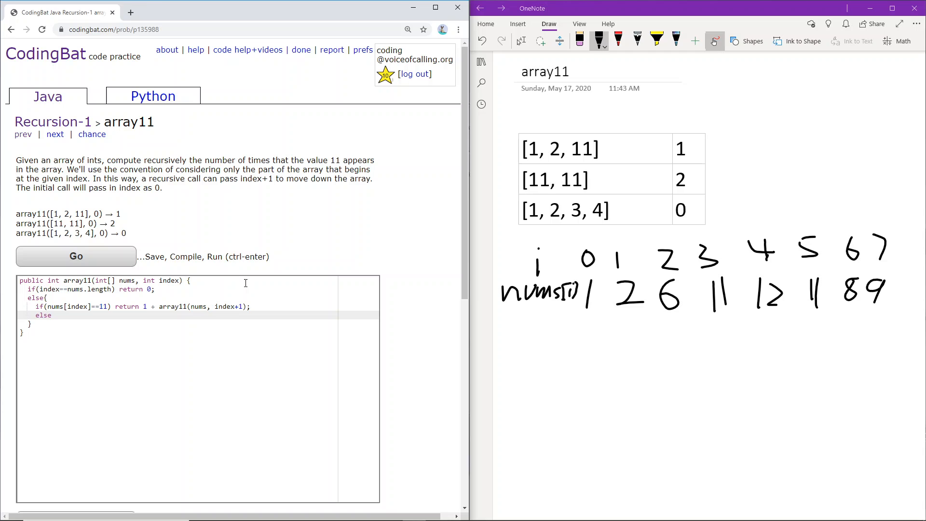
text(return)
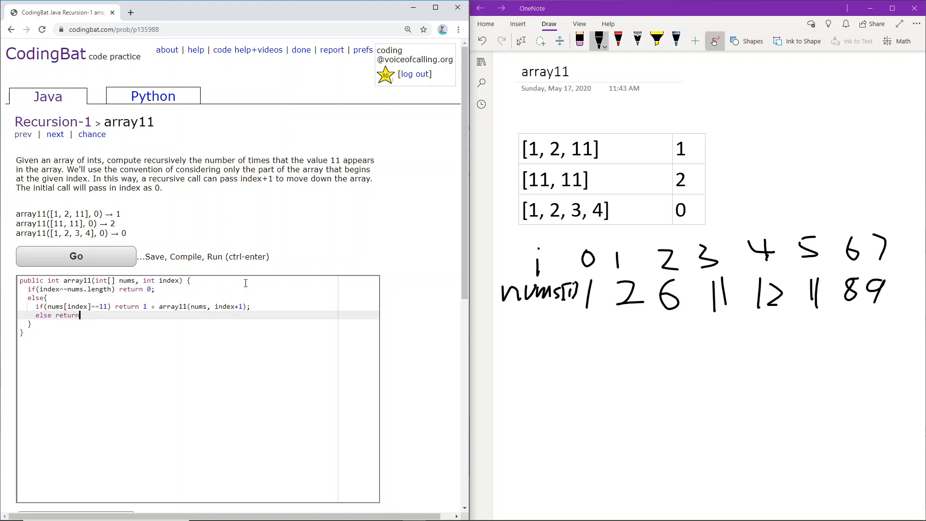
text(array11)
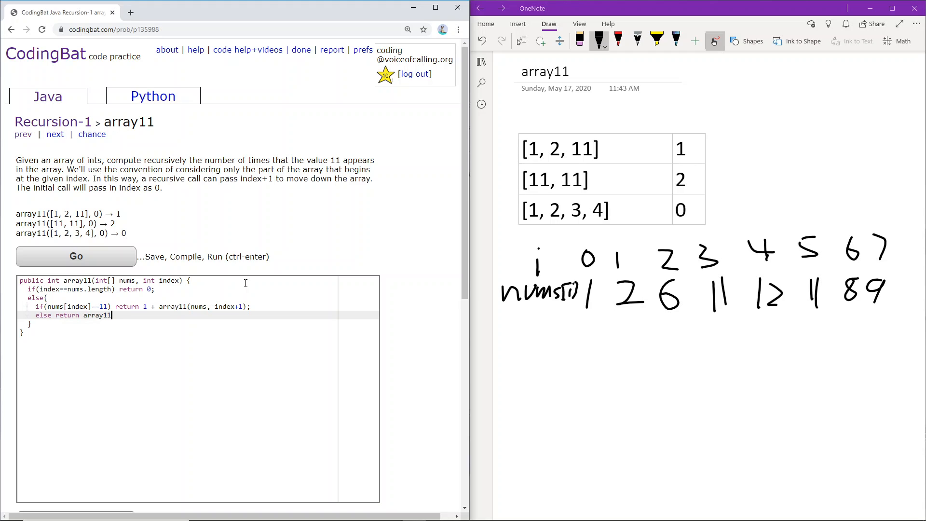
text((nums, index+1);)
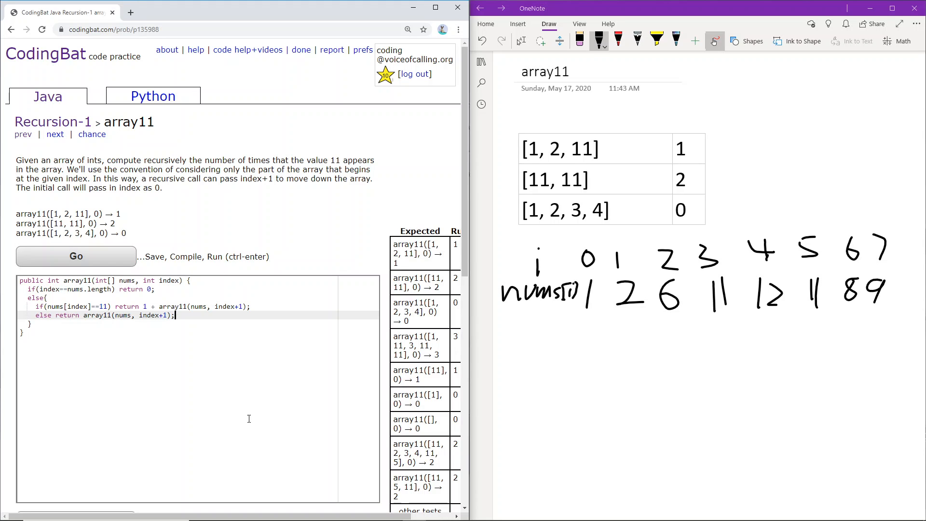
click(75, 256)
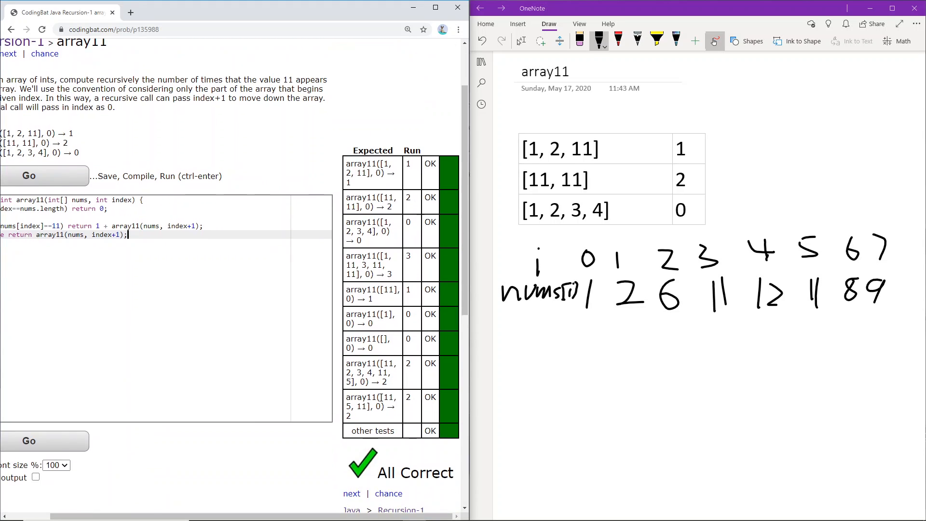